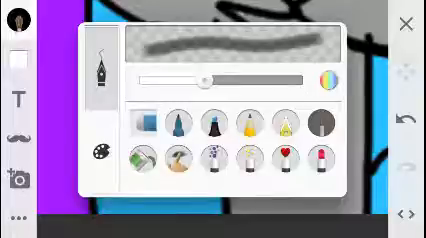
Select a brush from the brush palette to continue the Sans and Frisk drawing
click(407, 23)
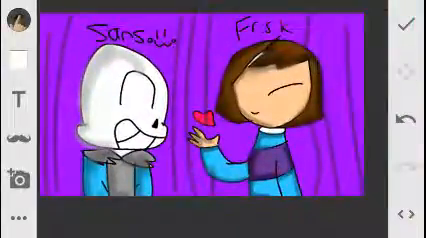
Mark the drawing as finished and choose COMPARTIR to share it
click(407, 22)
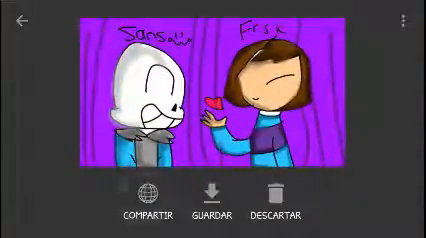
click(150, 200)
text(S)
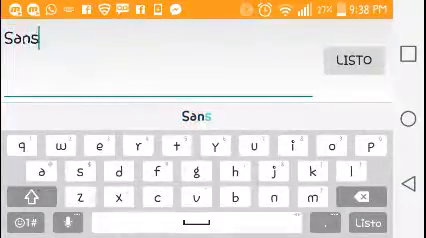
Title the drawing 'Sans and frisk', confirm with LISTO, and send it
text(ans)
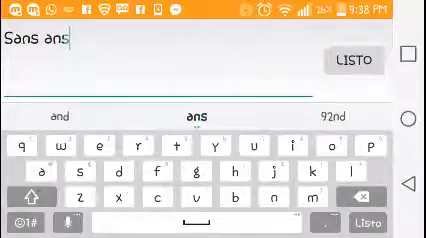
click(62, 111)
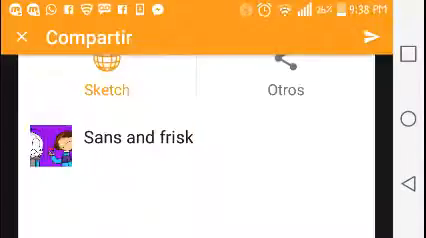
click(46, 136)
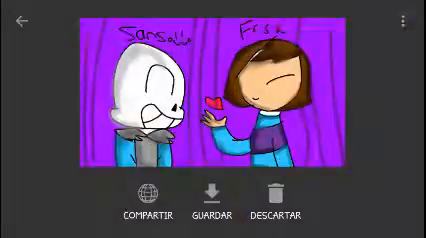